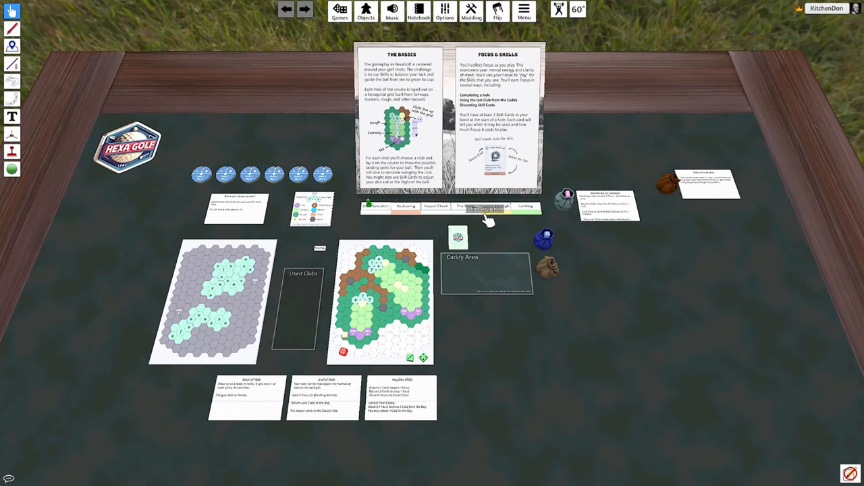
pyautogui.moveTo(478, 291)
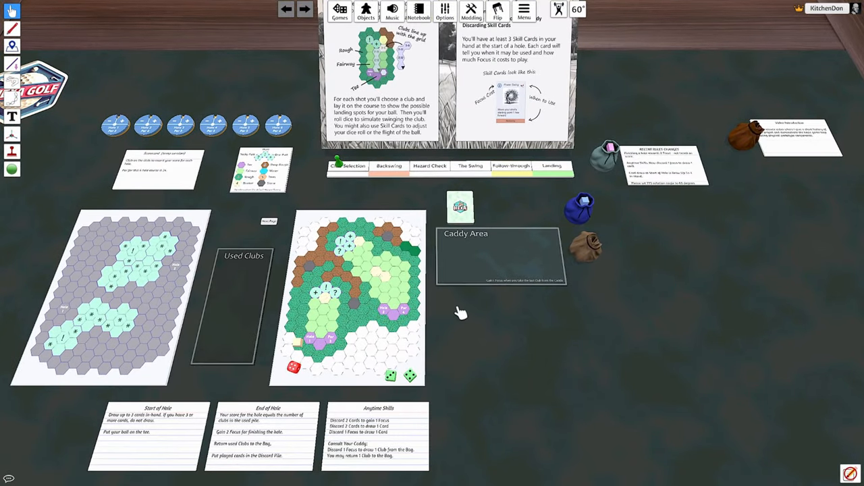
pyautogui.moveTo(456, 308)
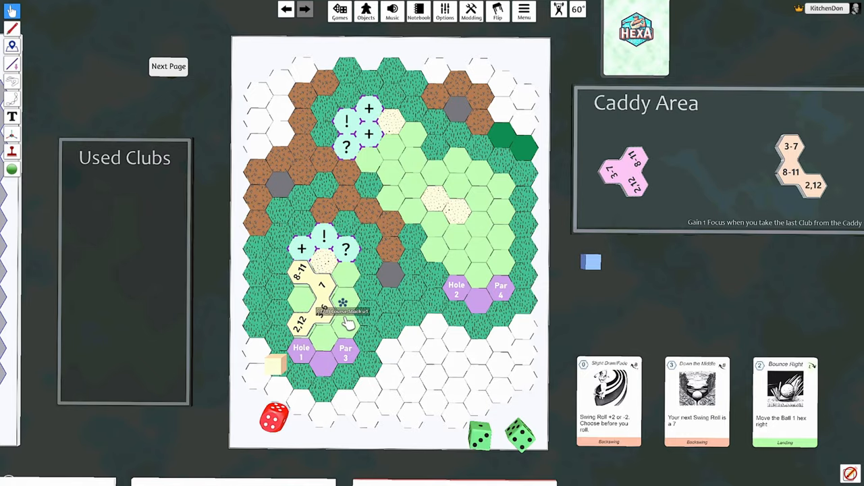
# Step: Zoom out to view the Hole 1 tee with the yellow club tile laid
pyautogui.scroll(-3)
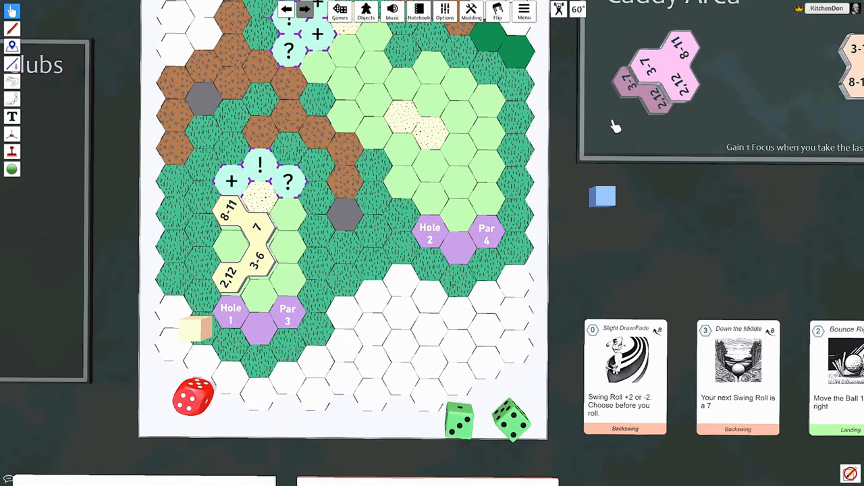
# Step: Move the ball up the Hole 1 course and the played clubs toward Used Clubs
pyautogui.moveTo(651, 75); pyautogui.dragTo(675, 40)
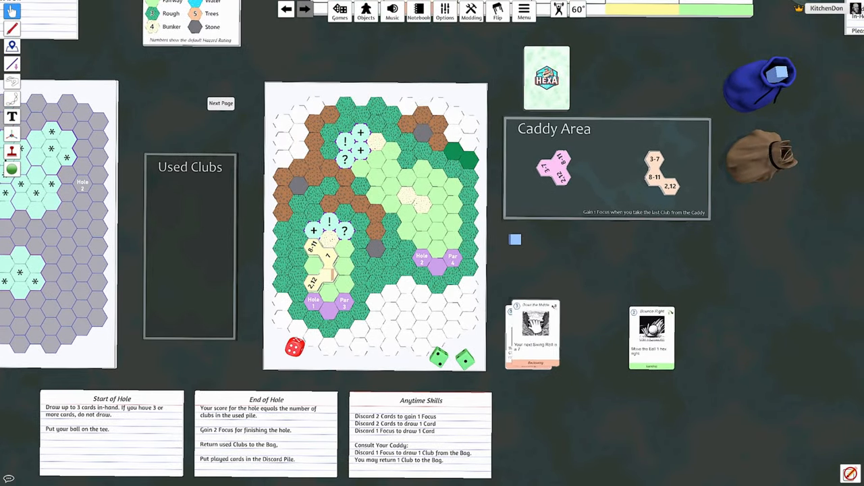
pyautogui.moveTo(534, 331); pyautogui.dragTo(577, 77)
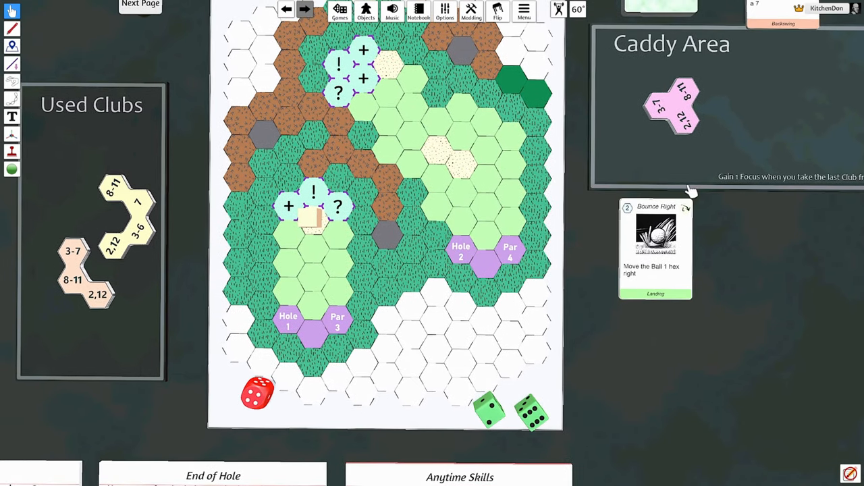
# Step: Lay the pink club from the caddy on the course beside the ball near the Hole 1 green
pyautogui.moveTo(673, 108); pyautogui.dragTo(432, 151)
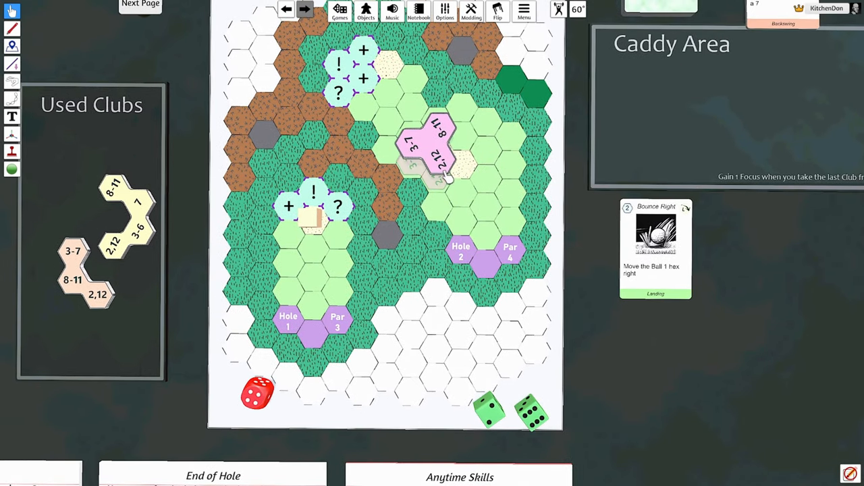
pyautogui.moveTo(439, 151); pyautogui.dragTo(283, 182)
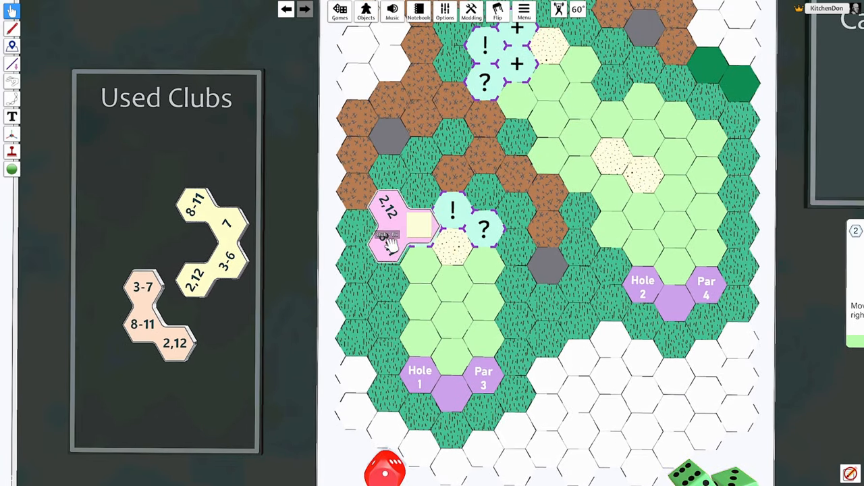
# Step: Discard the Bounce Right skill card onto the pile beside the deck
pyautogui.moveTo(389, 223); pyautogui.dragTo(227, 263)
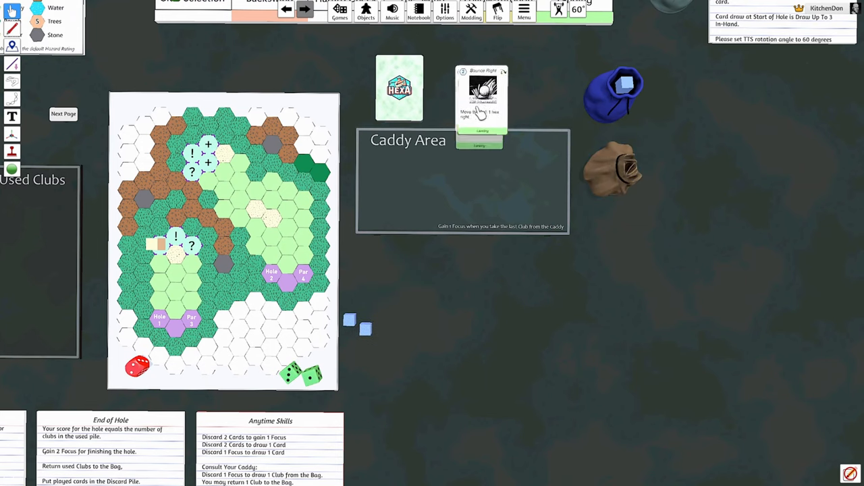
# Step: Zoom out to view the caddy with three clubs and the fresh three-card hand
pyautogui.scroll(-3)
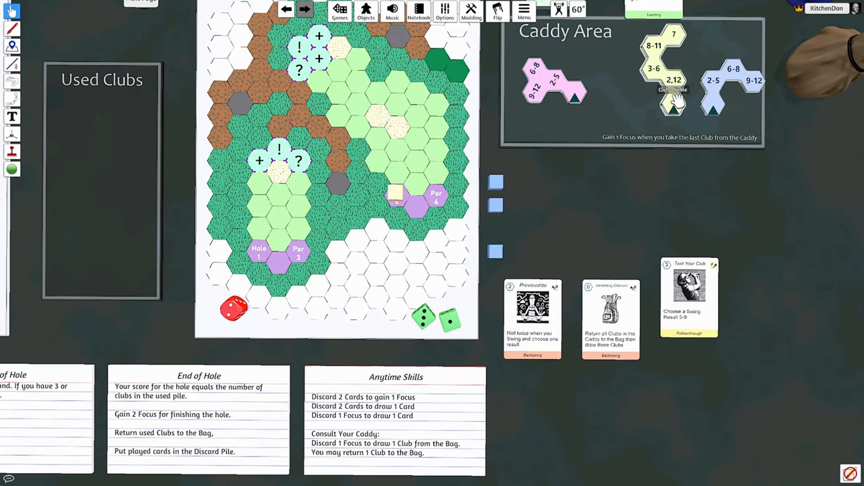
# Step: Bring the new skill cards into view and discard Twirl Your Club beside the deck
pyautogui.moveTo(672, 92); pyautogui.dragTo(541, 95)
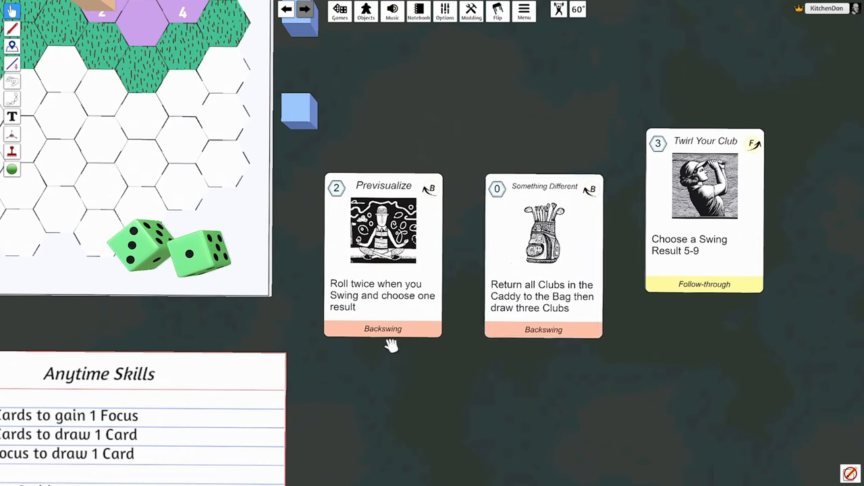
pyautogui.moveTo(443, 181)
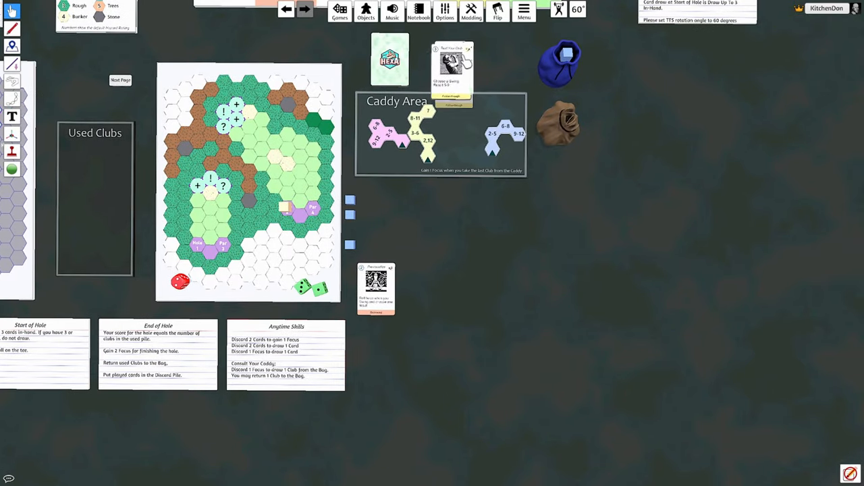
pyautogui.moveTo(375, 286); pyautogui.dragTo(467, 272)
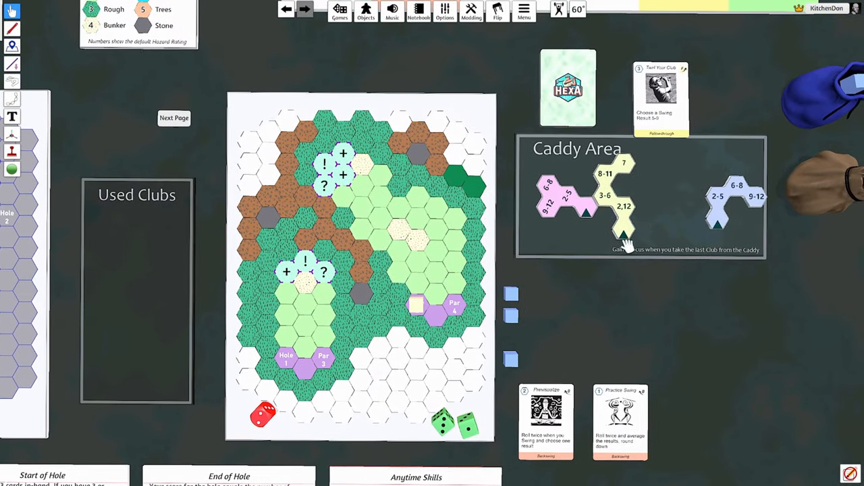
# Step: Move the yellow club to Used Clubs and lay the blue club on the course from the ball
pyautogui.moveTo(611, 186); pyautogui.dragTo(415, 243)
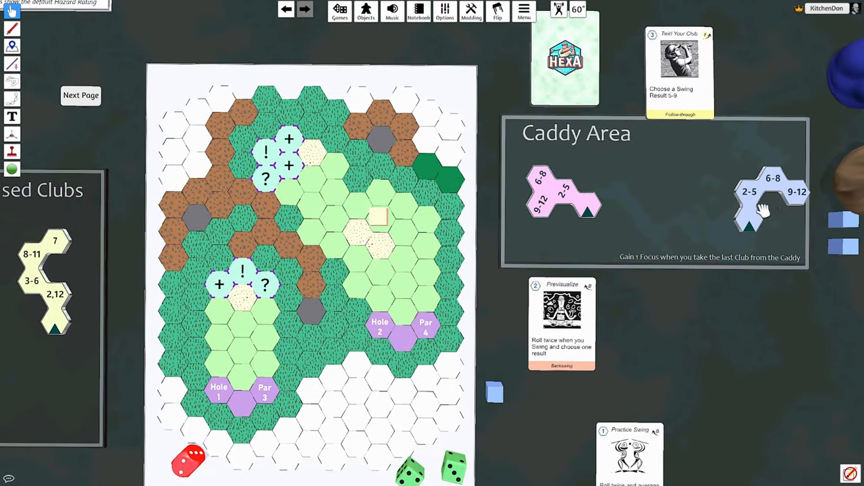
pyautogui.moveTo(565, 192); pyautogui.dragTo(367, 183)
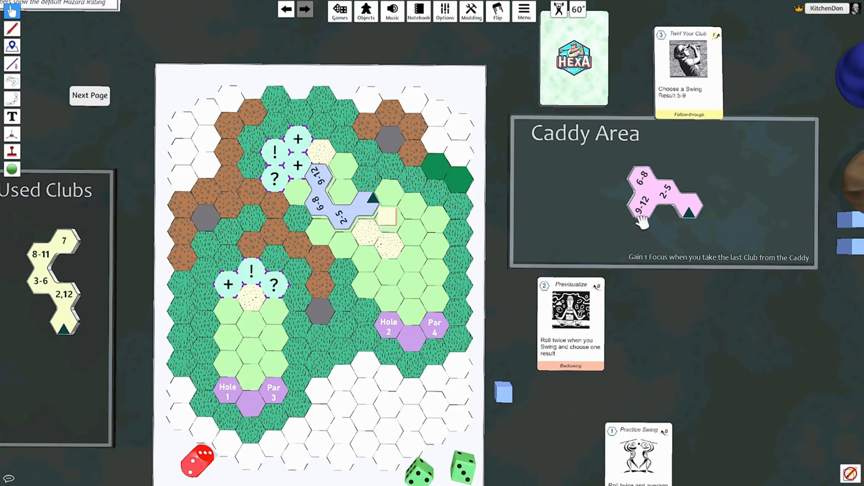
# Step: Play the pink club toward the green, then move it into Used Clubs
pyautogui.moveTo(662, 200); pyautogui.dragTo(594, 182)
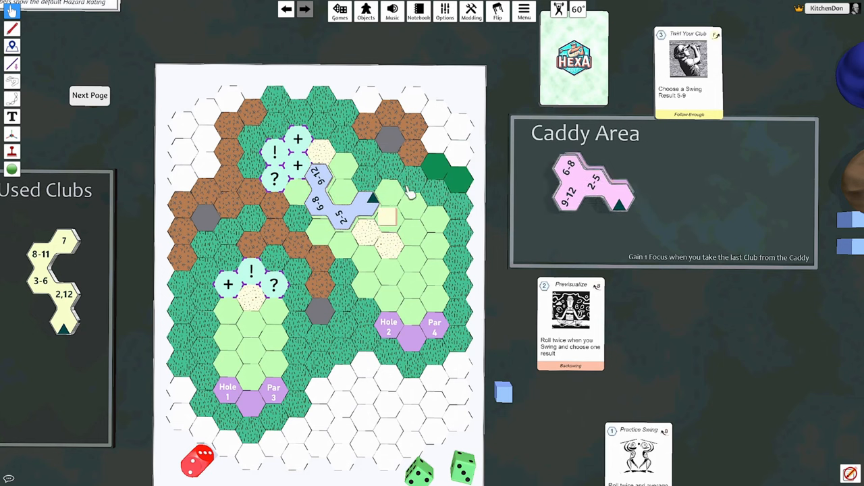
pyautogui.moveTo(594, 182); pyautogui.dragTo(284, 162)
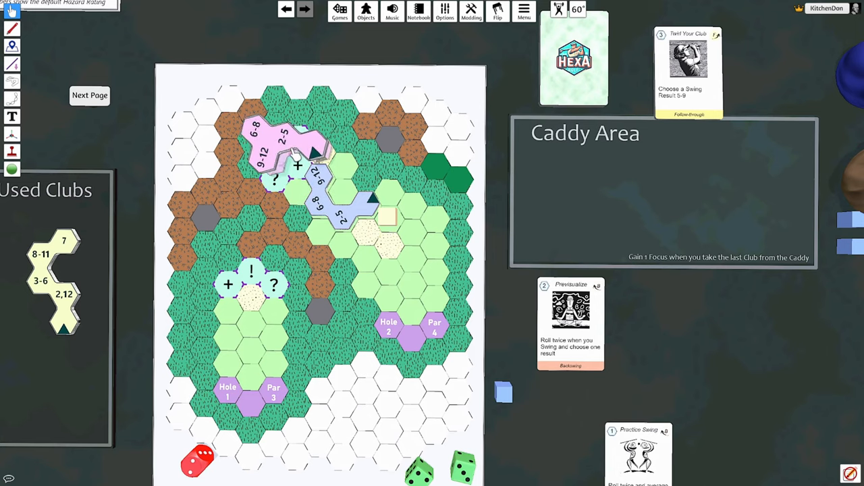
pyautogui.moveTo(277, 145); pyautogui.dragTo(743, 175)
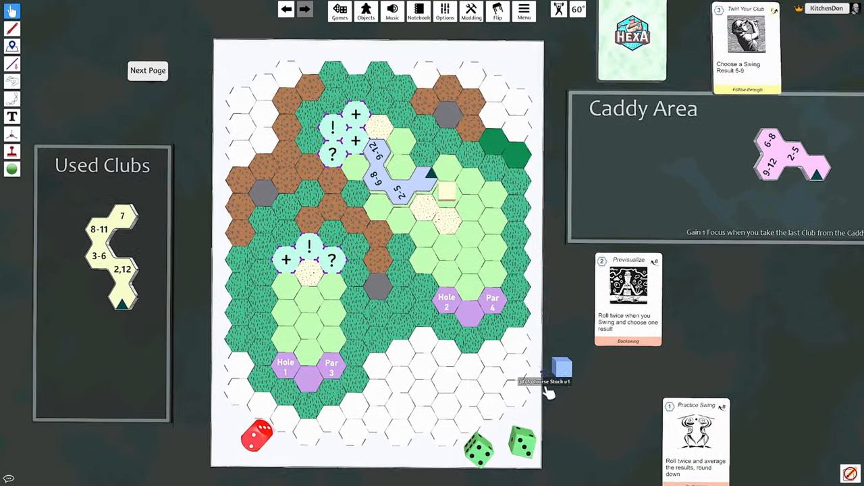
pyautogui.scroll(-3)
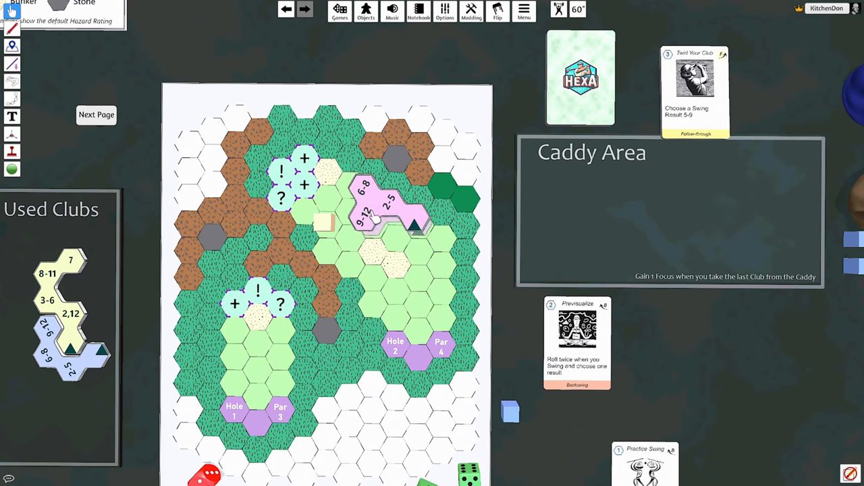
pyautogui.moveTo(375, 209); pyautogui.dragTo(331, 182)
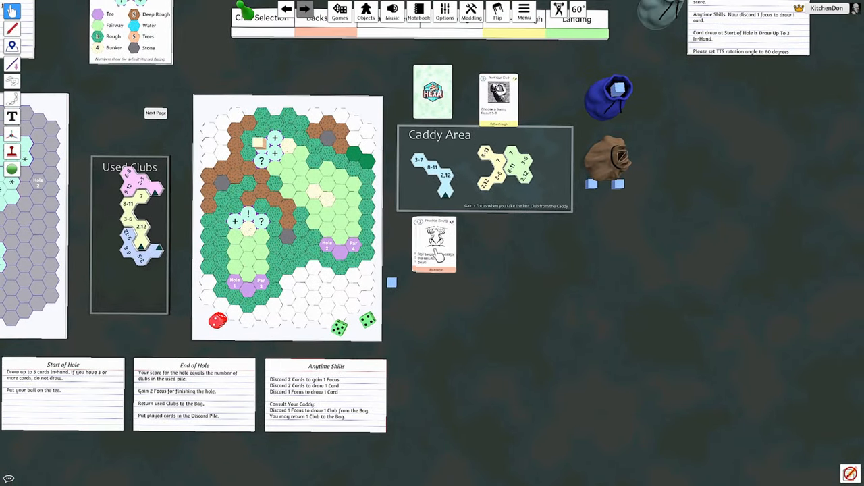
# Step: Return the played clubs from Used Clubs to The Bag
pyautogui.moveTo(435, 245); pyautogui.dragTo(465, 209)
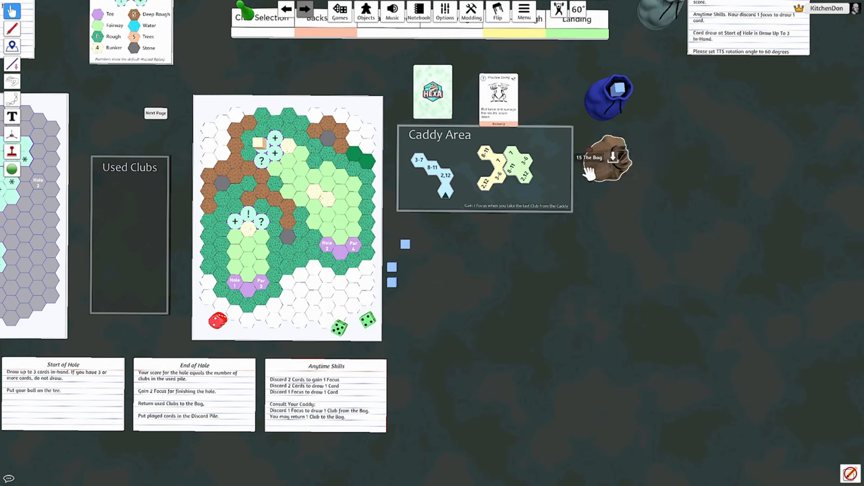
pyautogui.moveTo(451, 282)
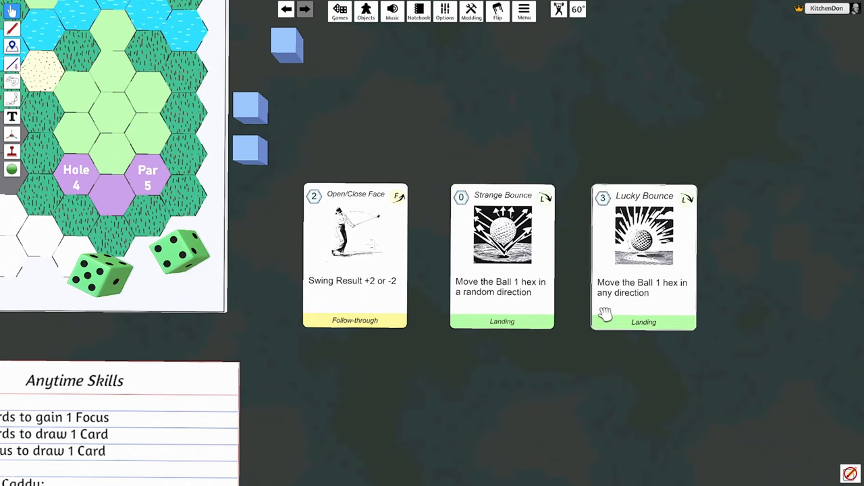
pyautogui.moveTo(411, 162)
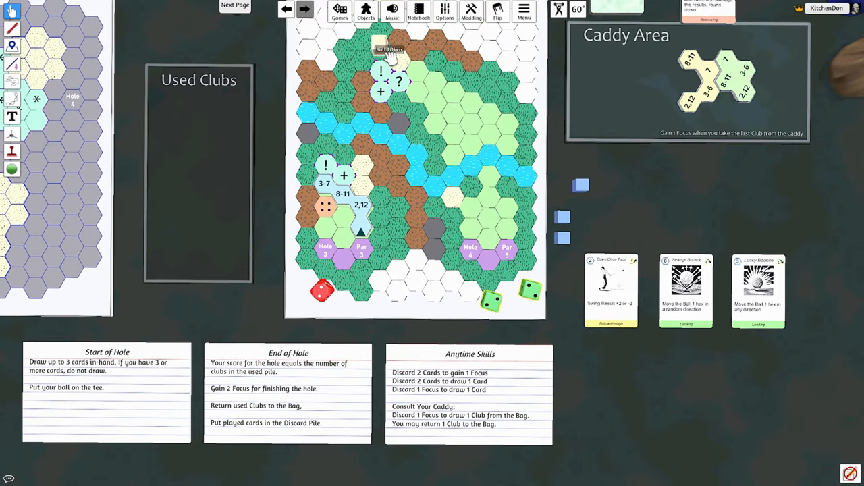
# Step: Lay the blue club on the course from the ball and fine-tune its position
pyautogui.moveTo(389, 54); pyautogui.dragTo(362, 243)
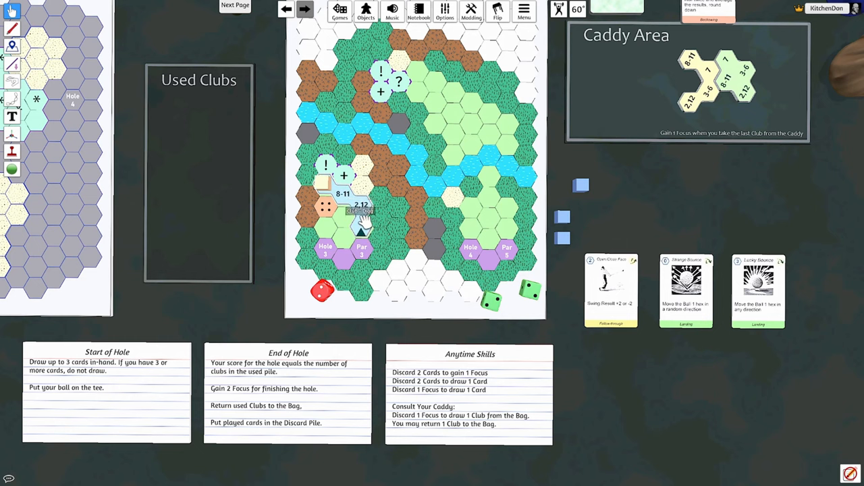
pyautogui.moveTo(359, 209); pyautogui.dragTo(195, 196)
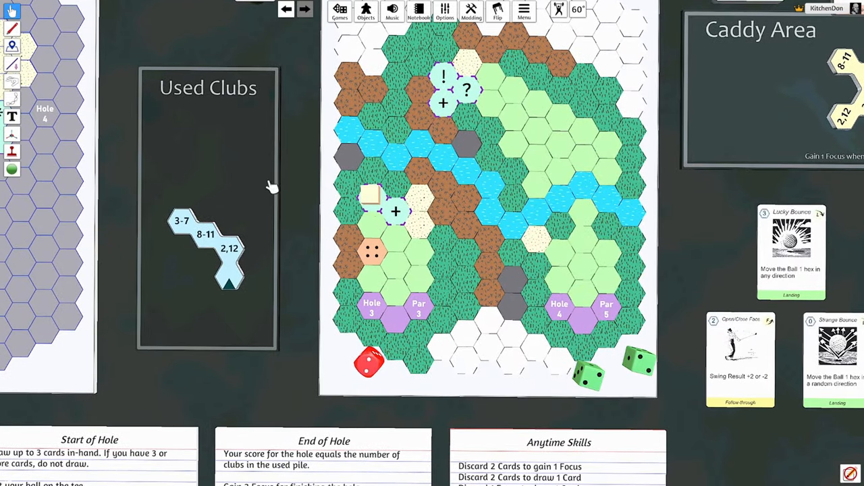
pyautogui.moveTo(289, 197)
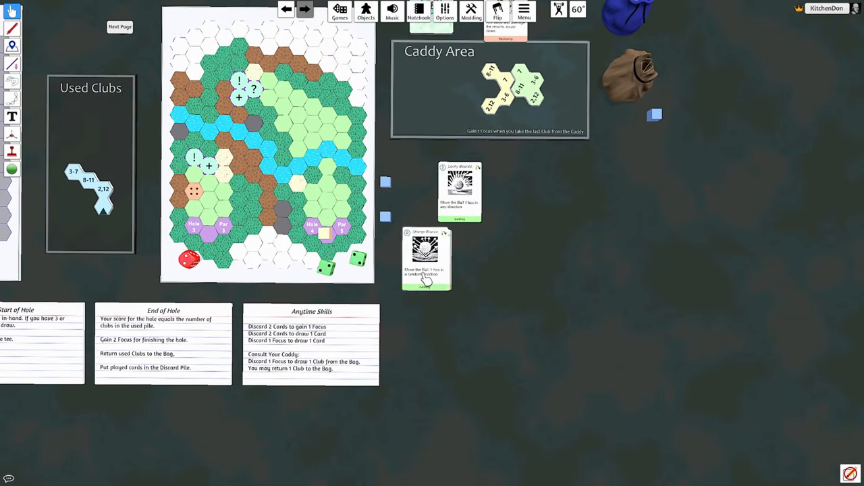
# Step: Drag a club tile up beside the course map for the new hand
pyautogui.moveTo(425, 259); pyautogui.dragTo(519, 141)
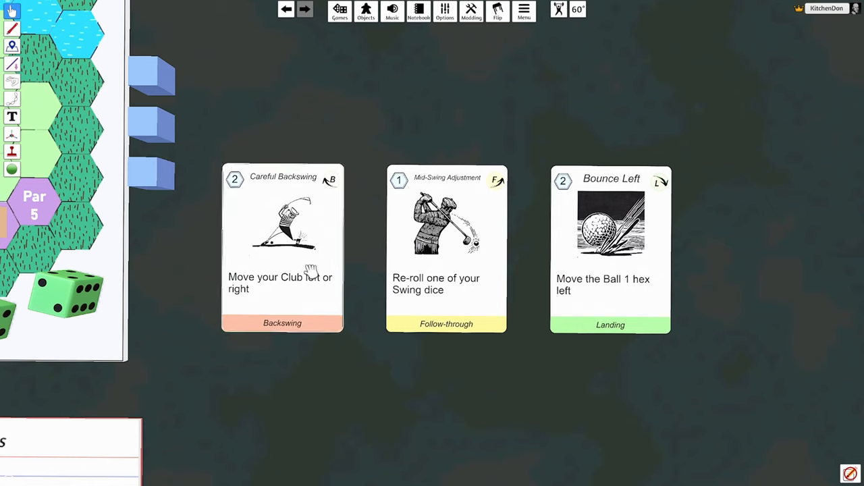
pyautogui.moveTo(425, 311)
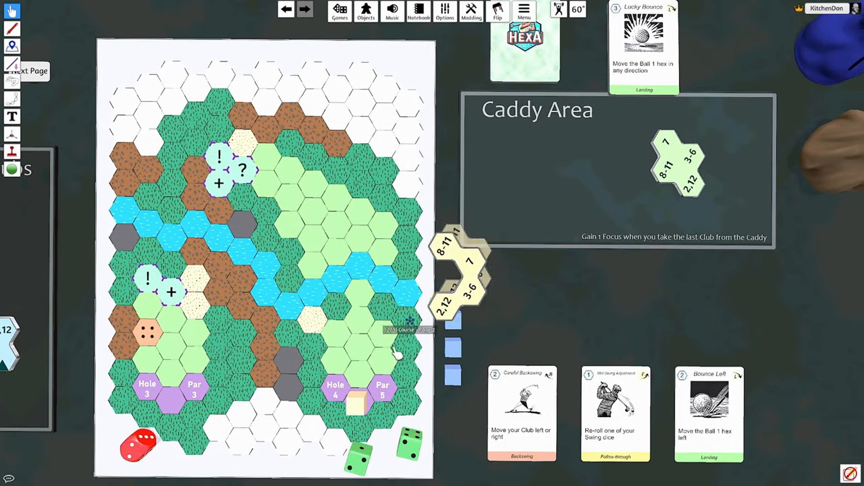
# Step: Return the spare club toward the bag and move Careful Backswing up beside the Caddy Area
pyautogui.moveTo(459, 270); pyautogui.dragTo(364, 357)
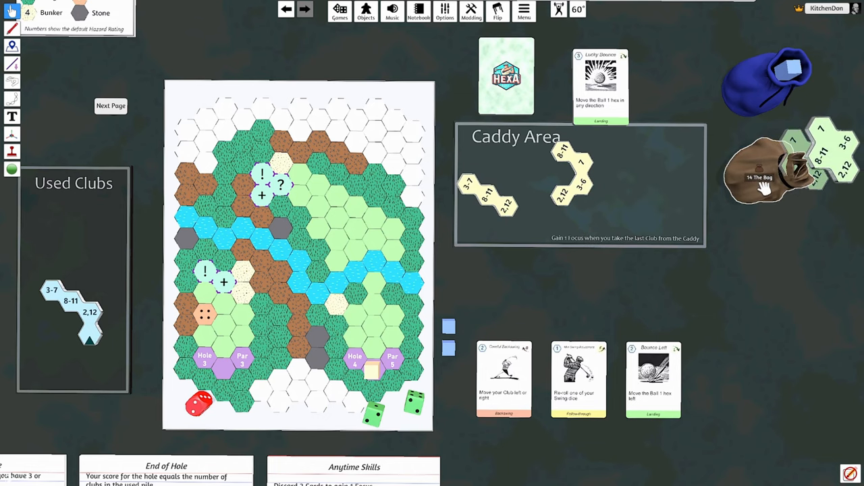
pyautogui.moveTo(487, 189); pyautogui.dragTo(372, 318)
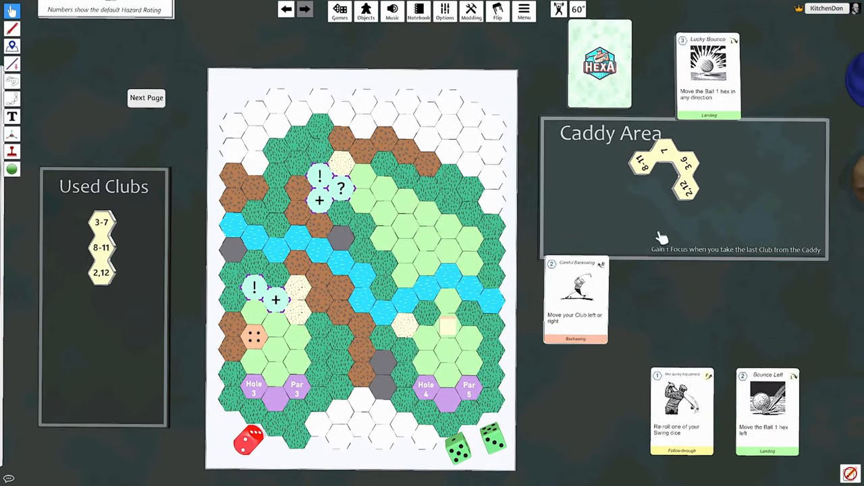
# Step: Move a club from the Caddy Area onto the course map and set Mid-Swing Adjustment beside Careful Backswing
pyautogui.moveTo(664, 176); pyautogui.dragTo(435, 270)
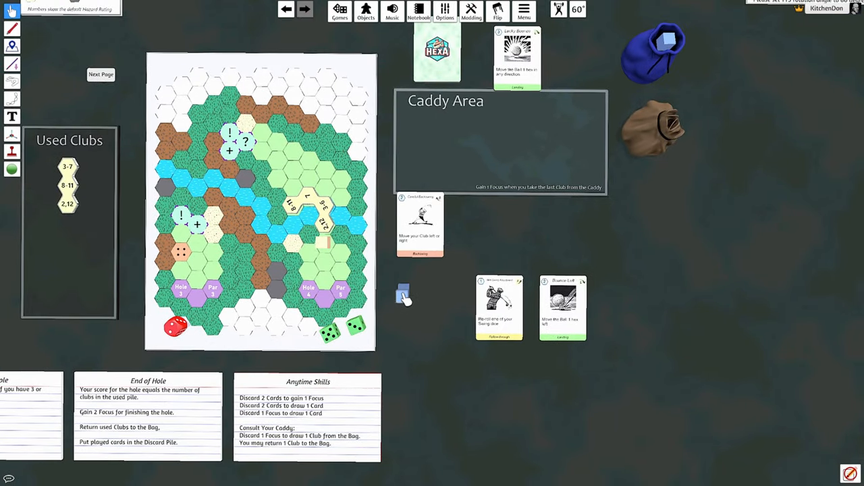
pyautogui.moveTo(402, 295); pyautogui.dragTo(446, 142)
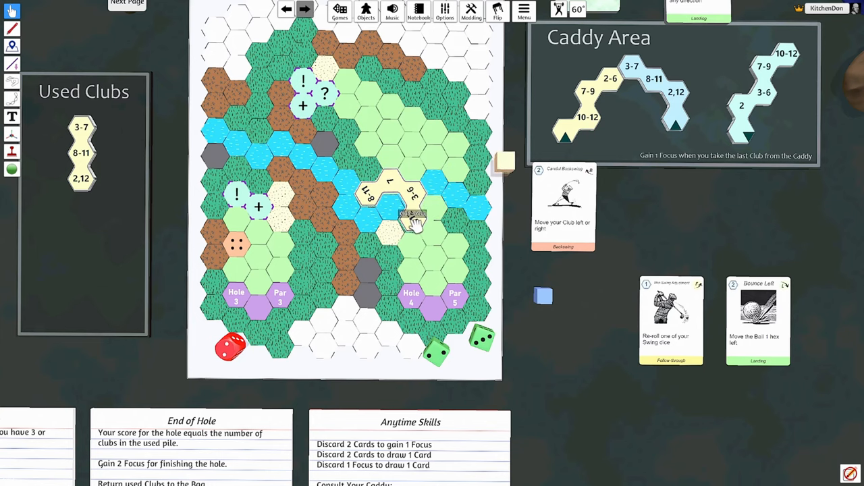
pyautogui.moveTo(405, 214); pyautogui.dragTo(416, 192)
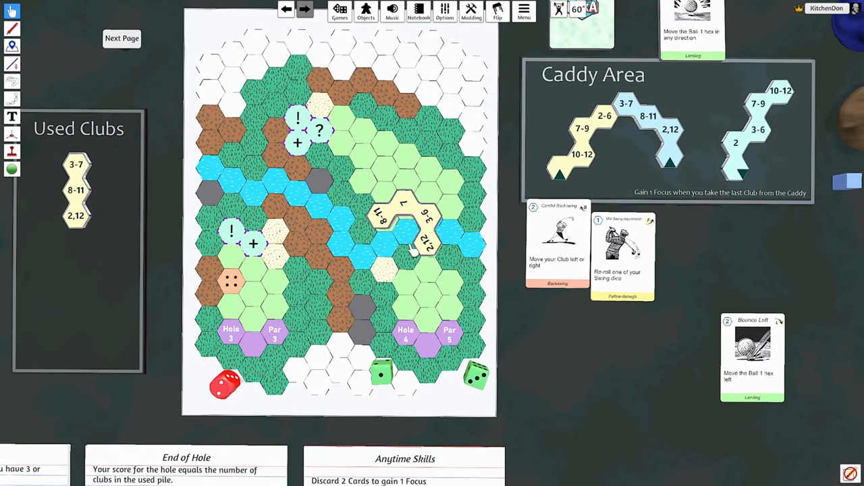
pyautogui.moveTo(405, 230); pyautogui.dragTo(88, 284)
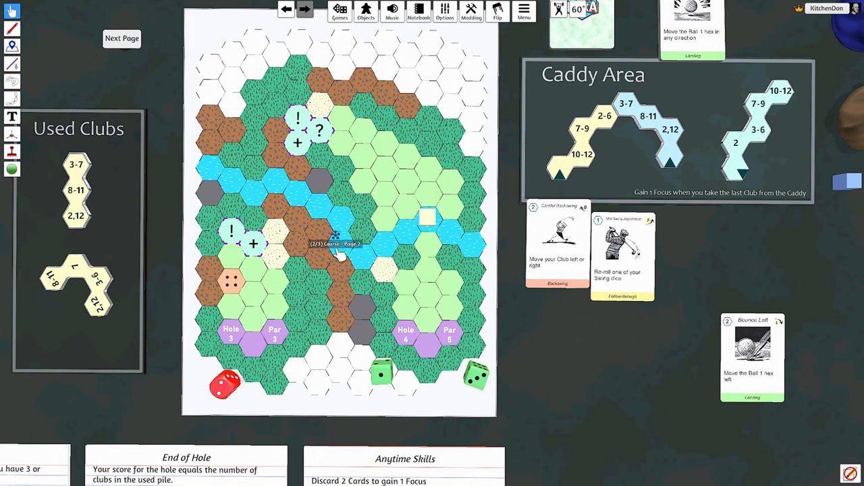
pyautogui.moveTo(443, 196)
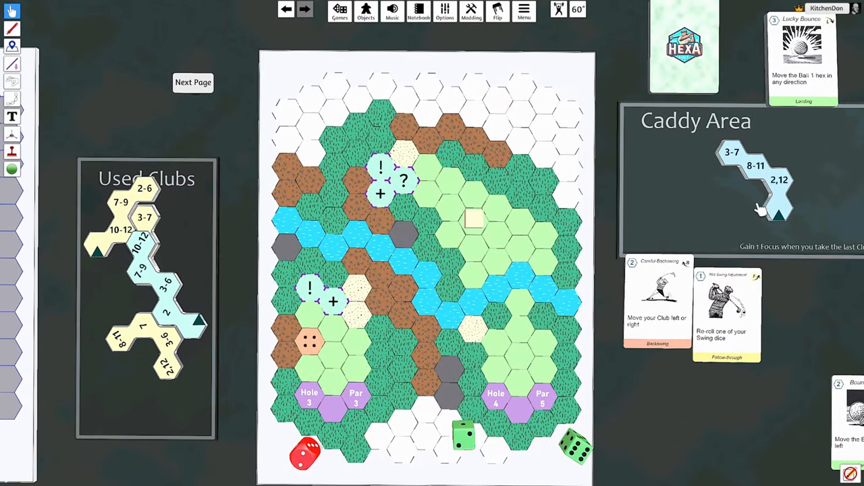
# Step: Drag a remaining played club over into the Used Clubs area
pyautogui.moveTo(757, 183); pyautogui.dragTo(419, 178)
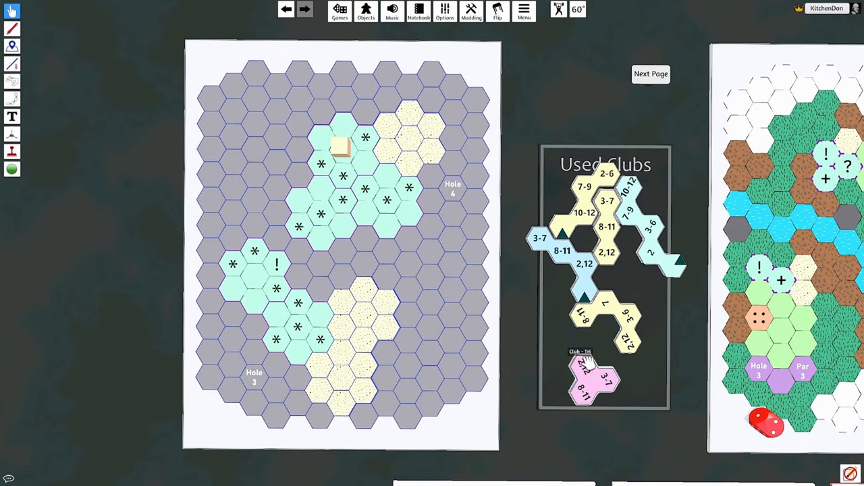
pyautogui.moveTo(605, 318); pyautogui.dragTo(340, 135)
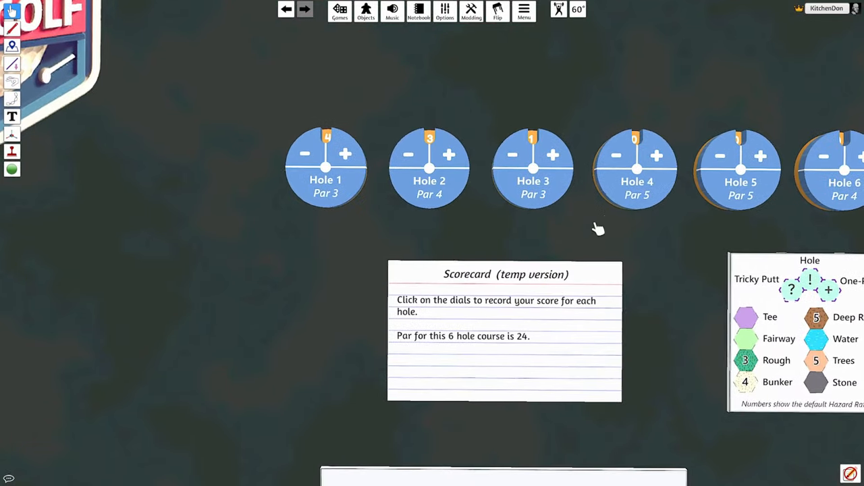
# Step: Select the Scorecard panel to review the Hole 1–6 dials
pyautogui.click(654, 155)
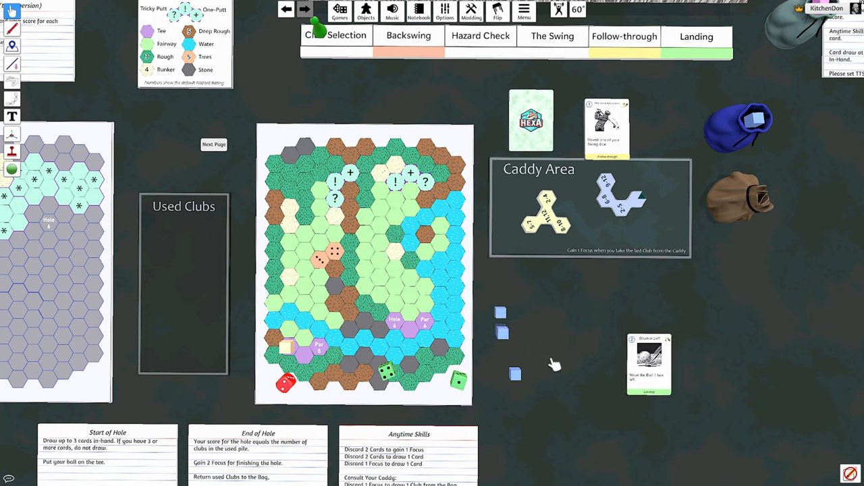
# Step: Draw a card from the deck down beside the course under the Caddy Area
pyautogui.moveTo(531, 120); pyautogui.dragTo(578, 319)
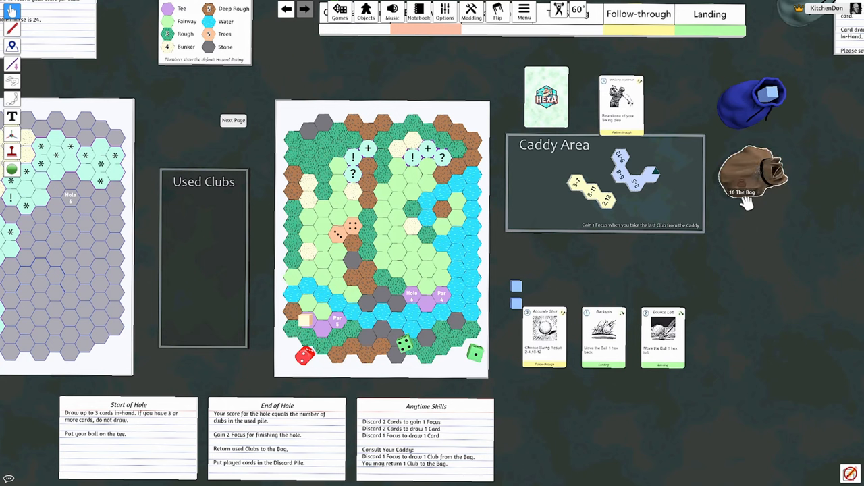
pyautogui.moveTo(748, 195)
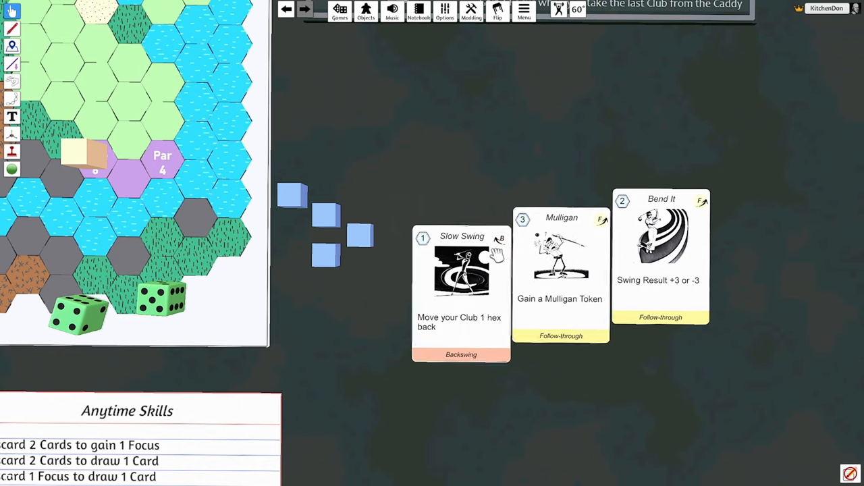
pyautogui.moveTo(570, 291)
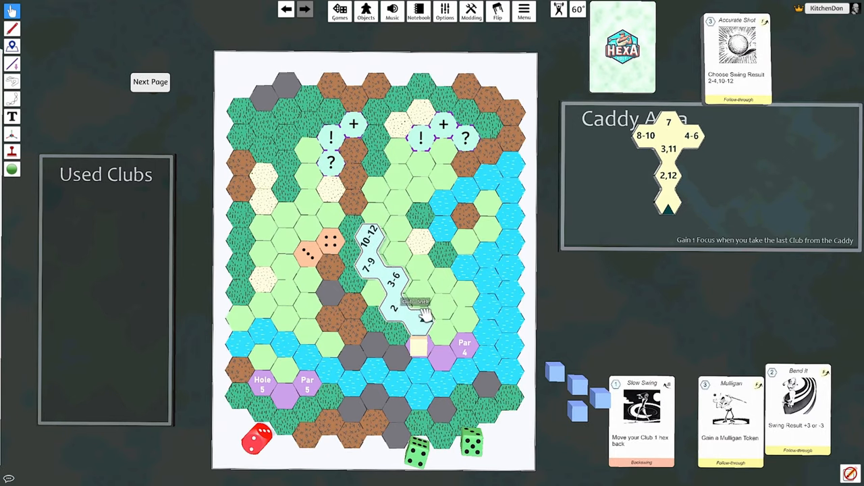
# Step: Take the 3-7 / 8-11 / 2,12 club tile out of the Caddy Area for the next shot
pyautogui.scroll(-3)
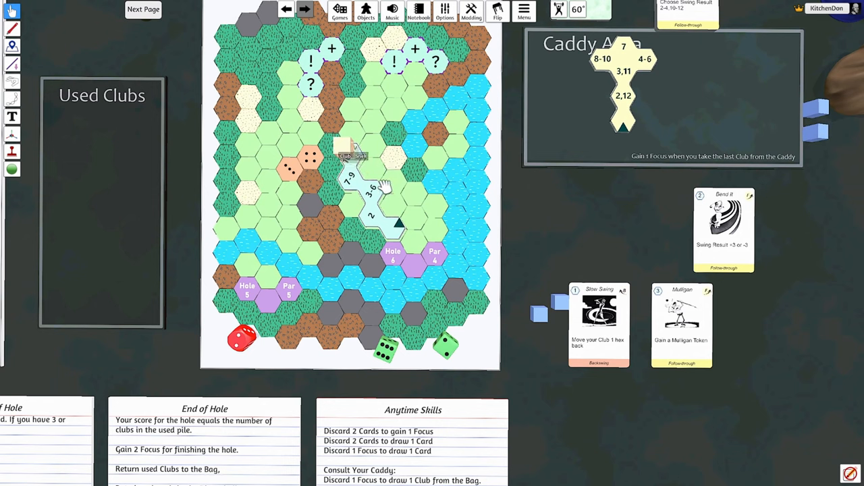
pyautogui.moveTo(365, 195); pyautogui.dragTo(108, 209)
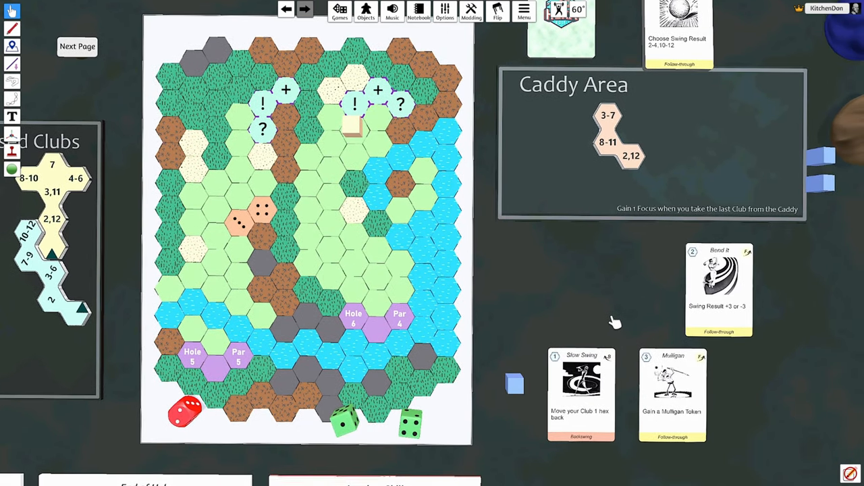
pyautogui.moveTo(615, 135); pyautogui.dragTo(530, 142)
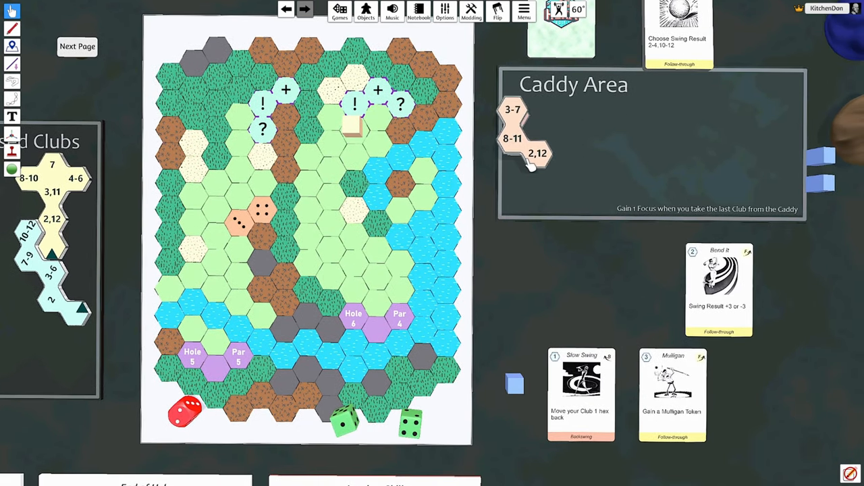
pyautogui.moveTo(529, 135); pyautogui.dragTo(371, 88)
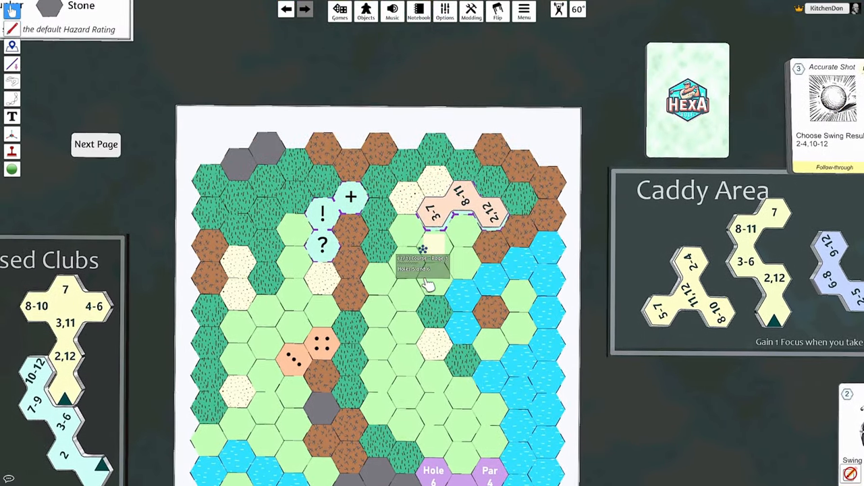
# Step: Set the 3-7 / 8-11 / 2,12 club on the hole 6 course beside the ball hex
pyautogui.moveTo(459, 202); pyautogui.dragTo(88, 311)
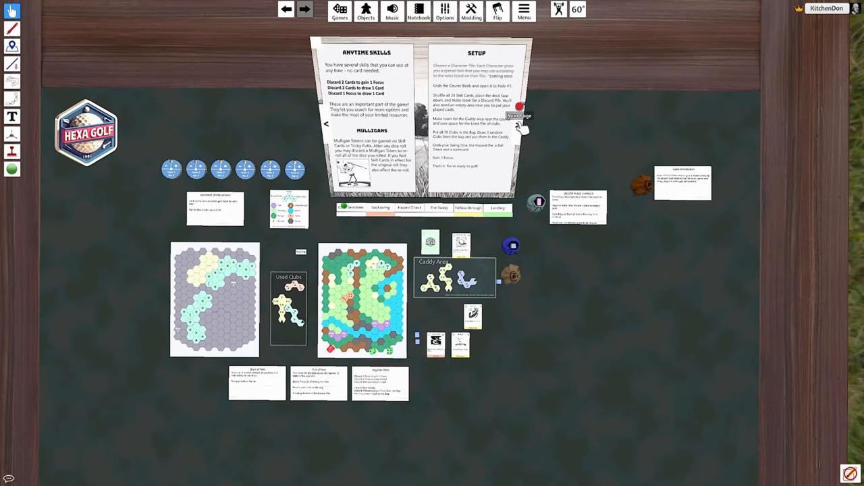
# Step: Page the rulebook forward through Backswinging to the Follow-through and Landing pages
pyautogui.click(520, 122)
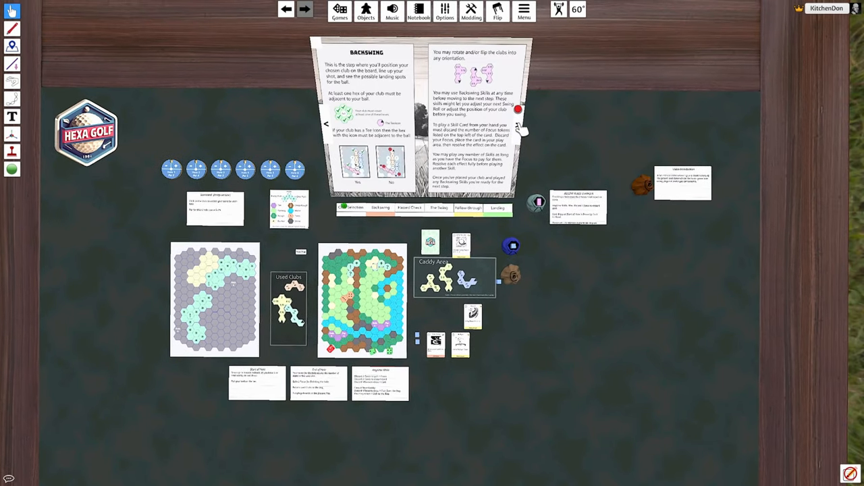
pyautogui.click(467, 208)
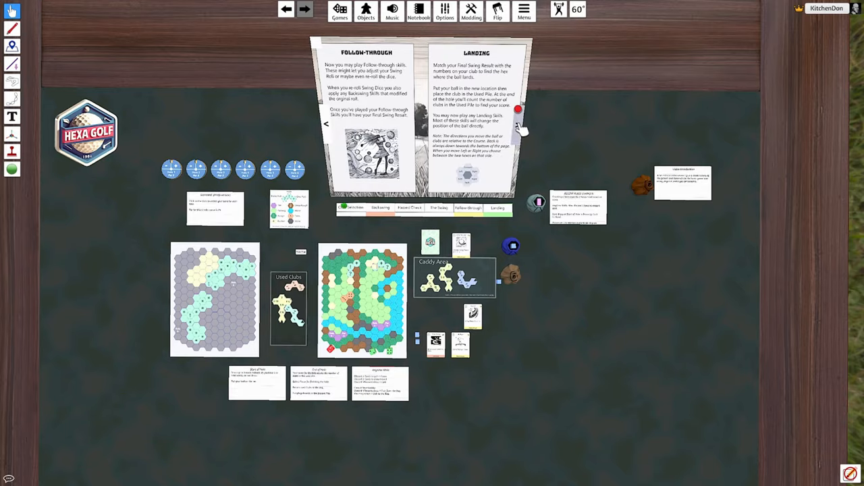